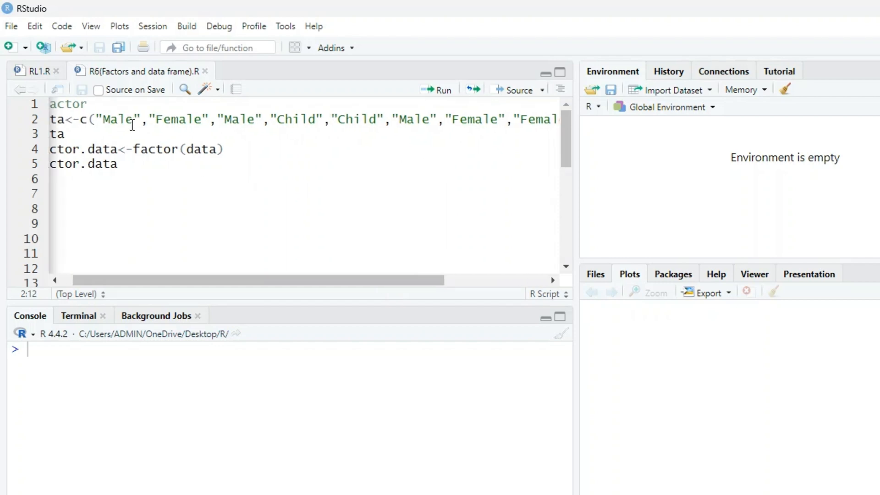
Run the lines creating the eight-value character vector data (Male, Female, Child values)
{"action": "scroll", "scroll_direction": "left", "scroll_amount": 3}
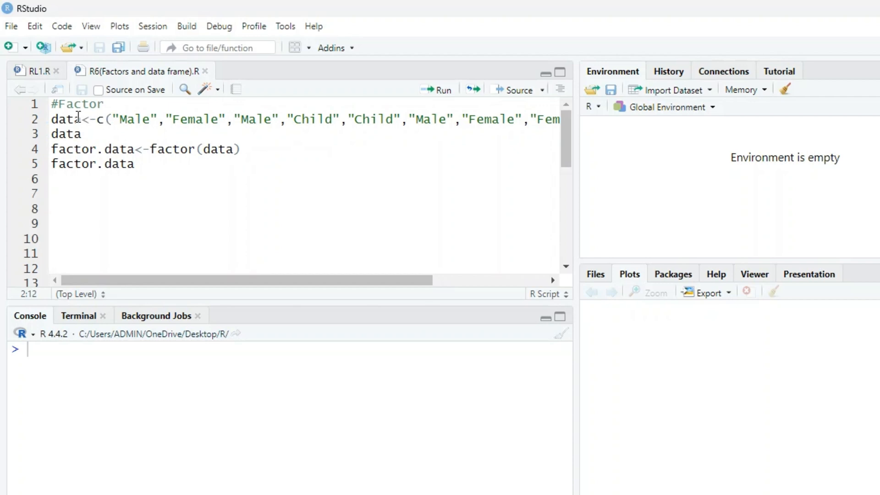
{"action": "left_click", "coordinate": [442, 90]}
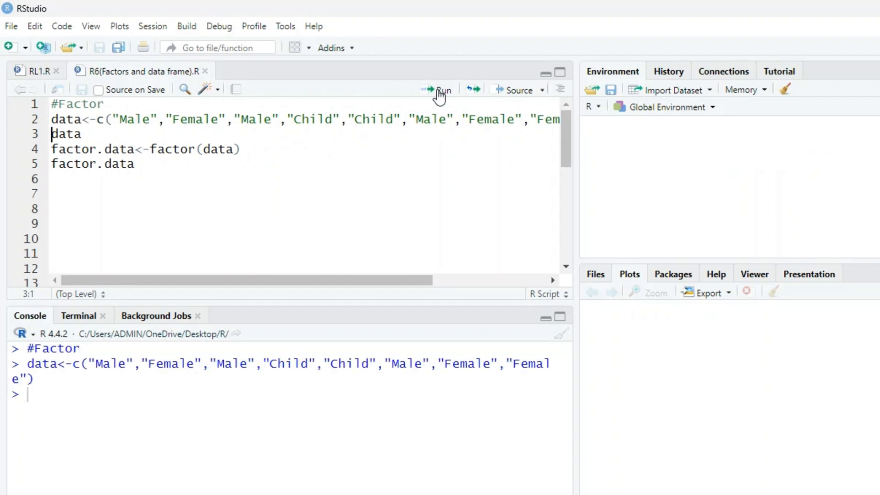
{"action": "left_click", "coordinate": [443, 90]}
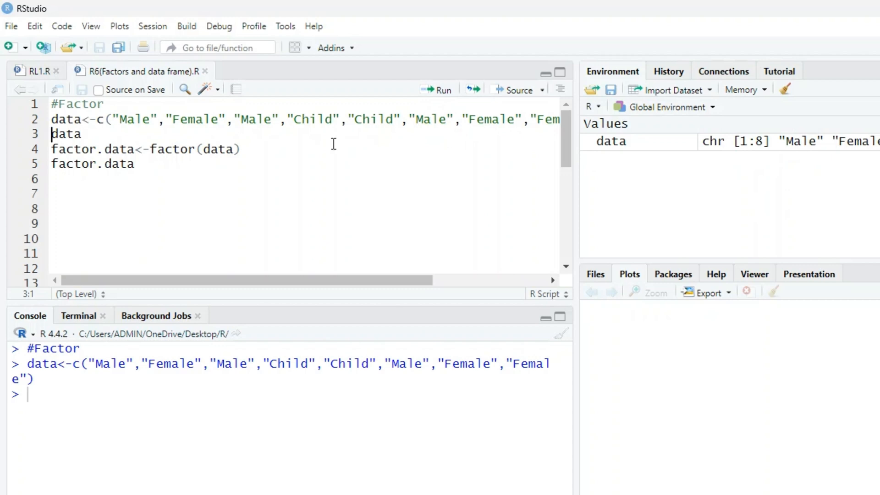
{"action": "mouse_move", "coordinate": [442, 90]}
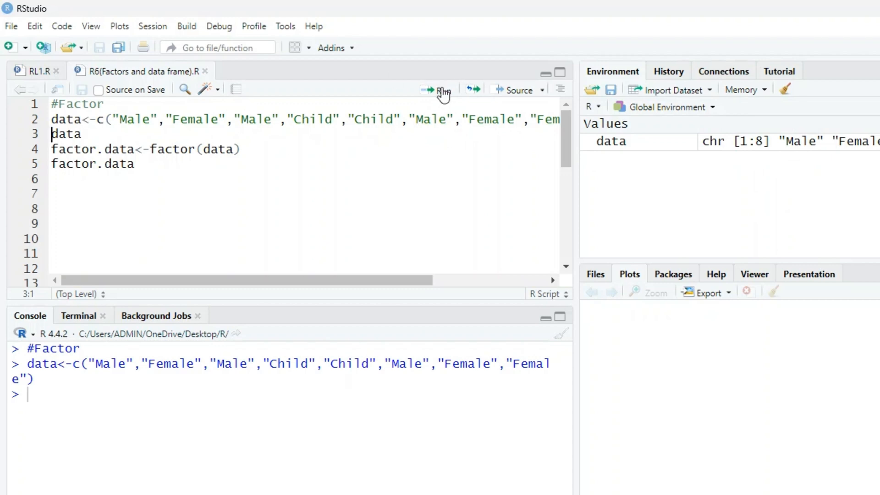
Run the data line so its eight values print in the console
{"action": "left_click", "coordinate": [442, 90]}
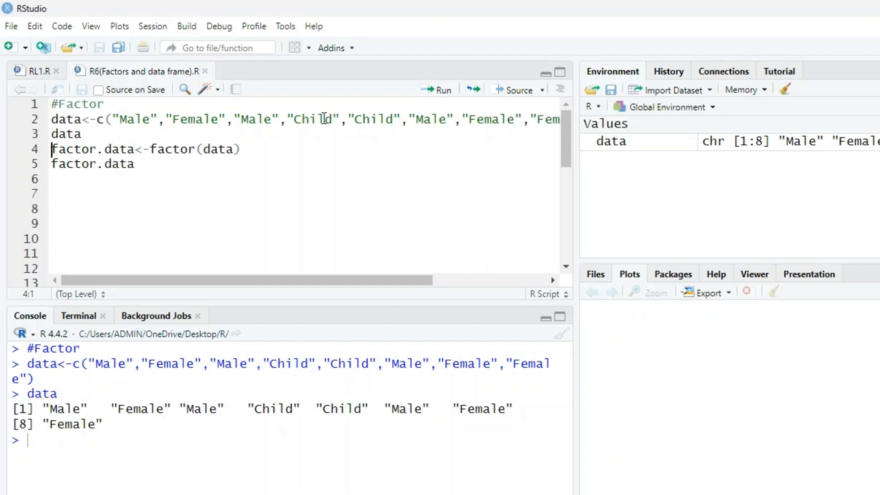
{"action": "mouse_move", "coordinate": [232, 154]}
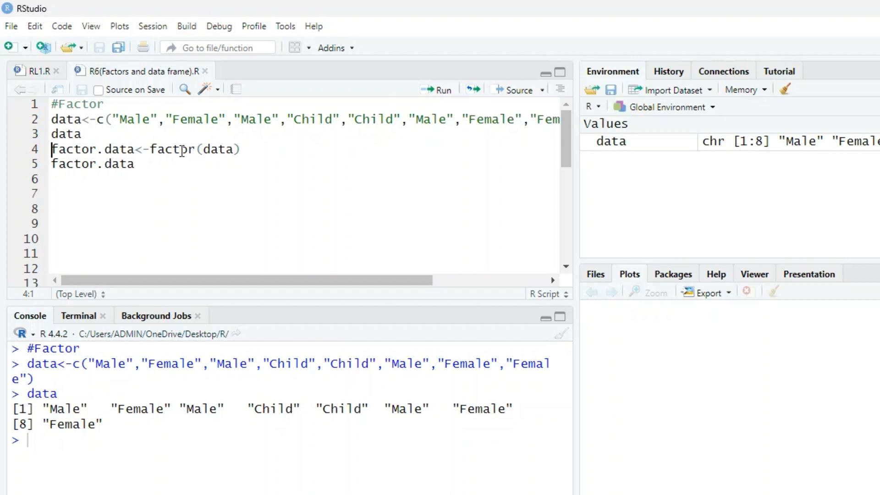
Create factor.data with factor(data) and print it, showing levels Child Female Male
{"action": "left_click", "coordinate": [442, 90]}
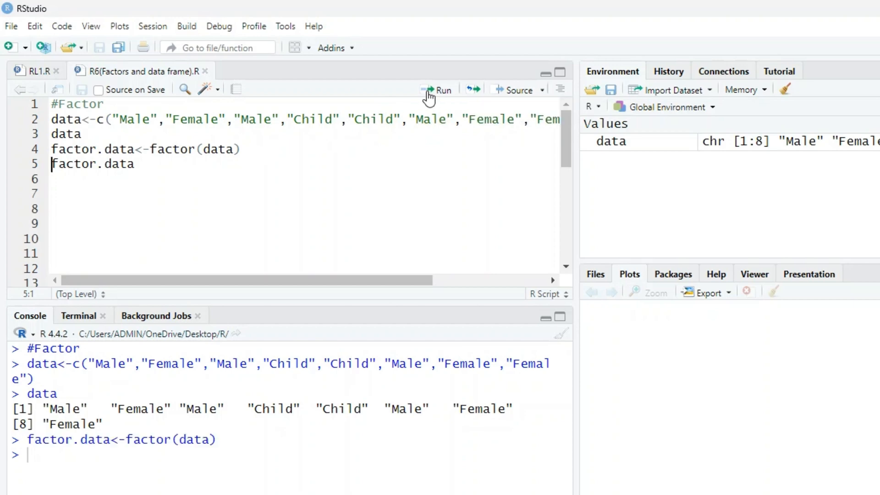
{"action": "left_click", "coordinate": [444, 90]}
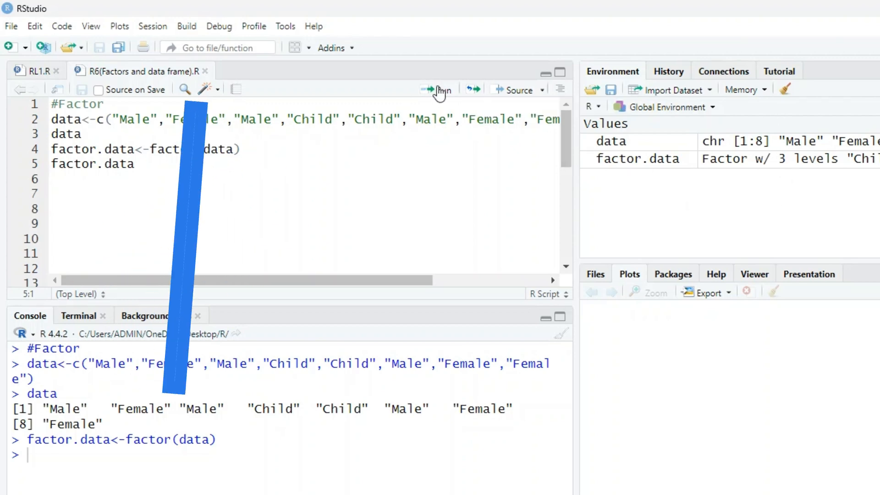
{"action": "left_click", "coordinate": [437, 90]}
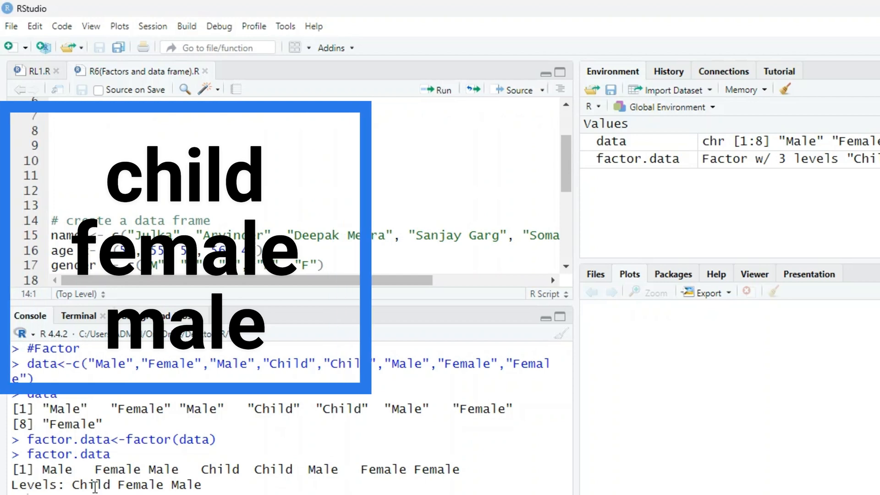
{"action": "scroll", "scroll_direction": "up", "scroll_amount": 3}
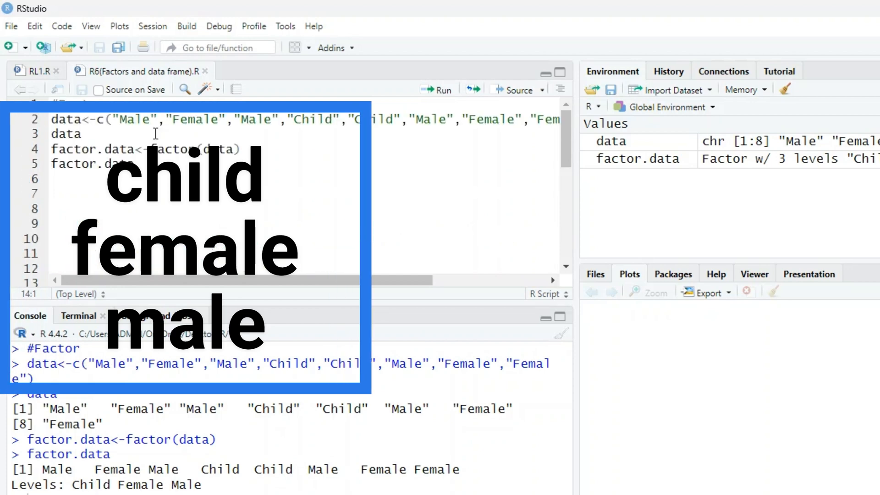